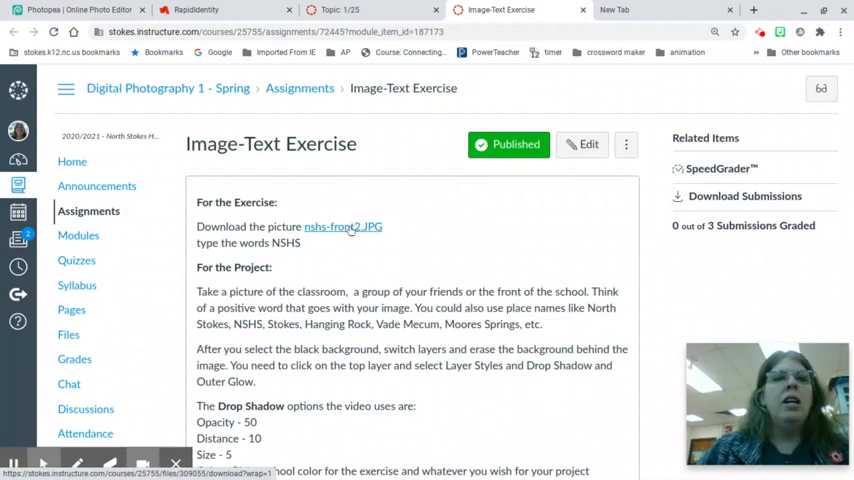
mouse_move(28, 32)
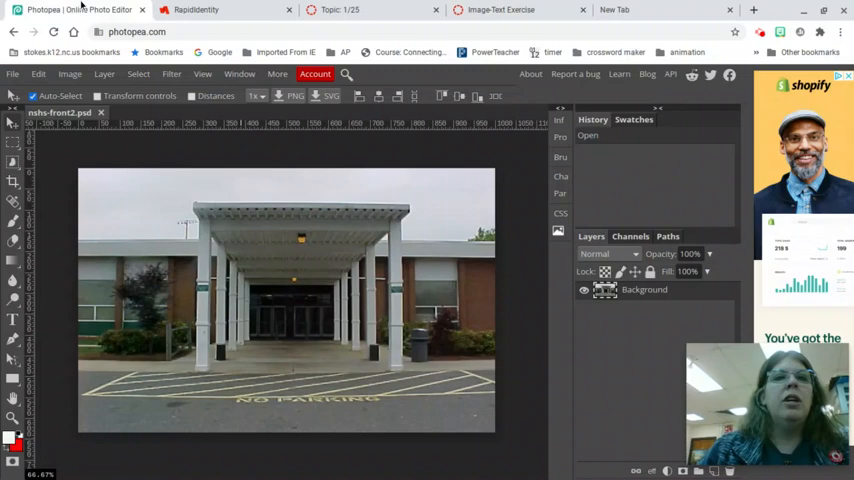
click(136, 31)
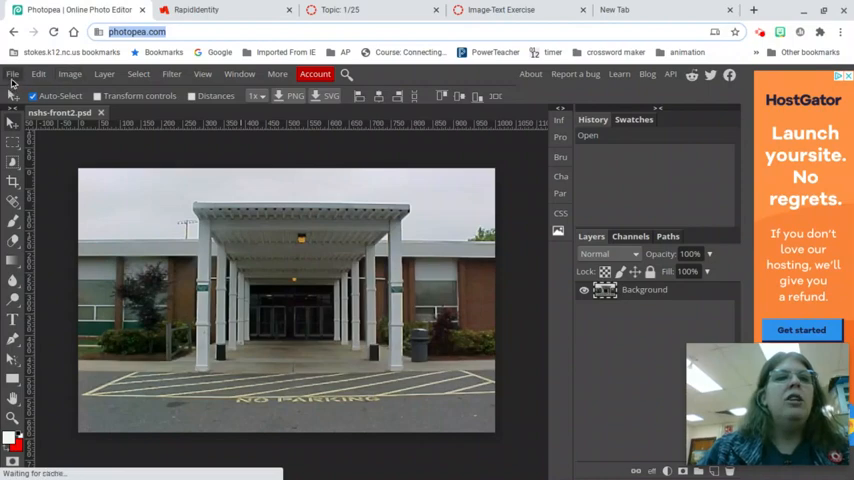
click(13, 74)
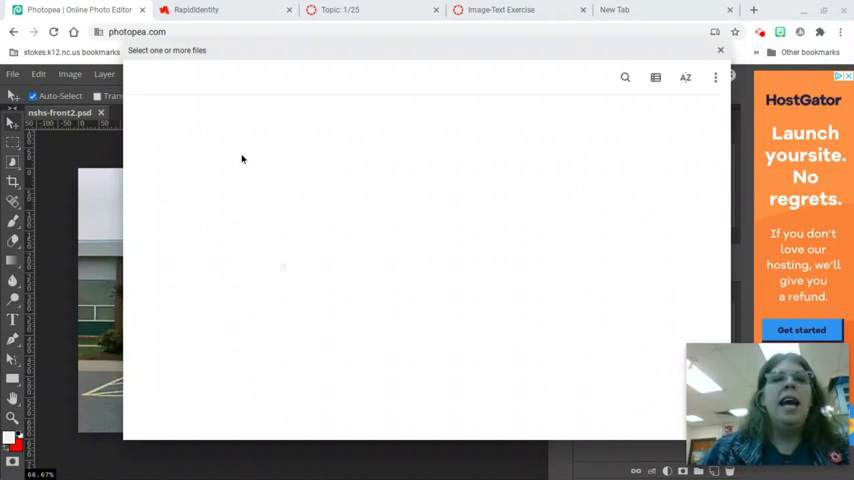
mouse_move(215, 170)
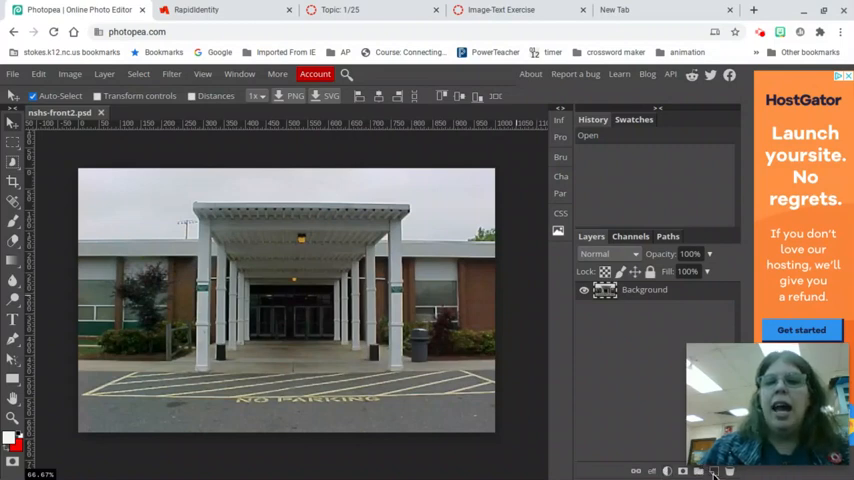
Add a new layer above the photo and fill it solid black with the Paint Bucket.
click(713, 470)
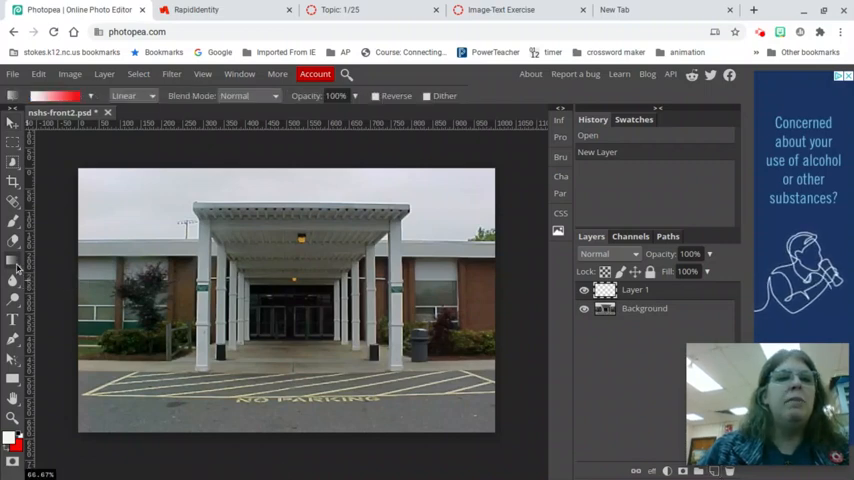
click(14, 261)
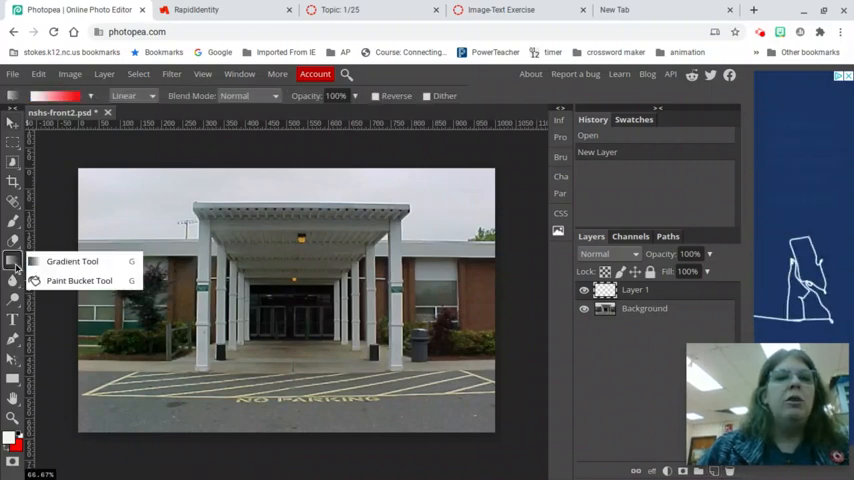
mouse_move(79, 280)
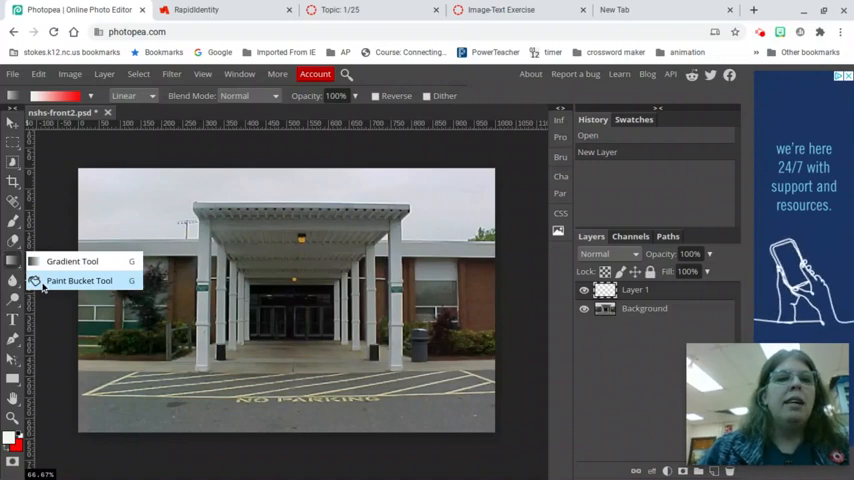
click(79, 280)
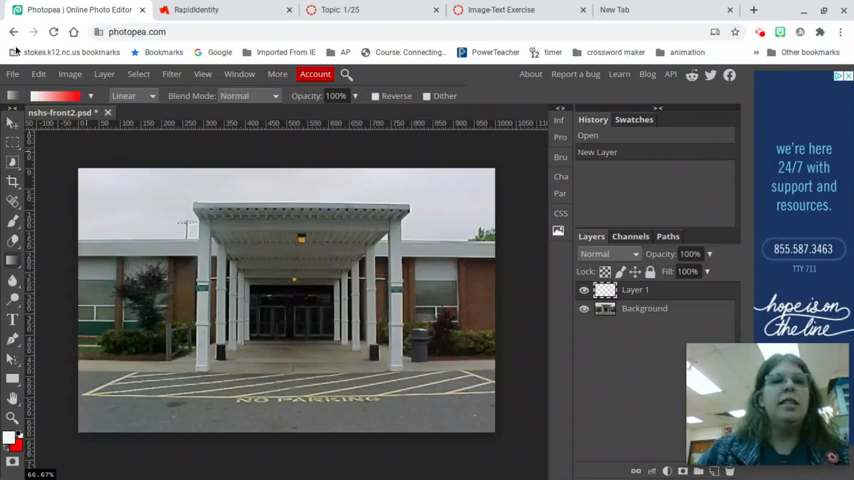
mouse_move(13, 263)
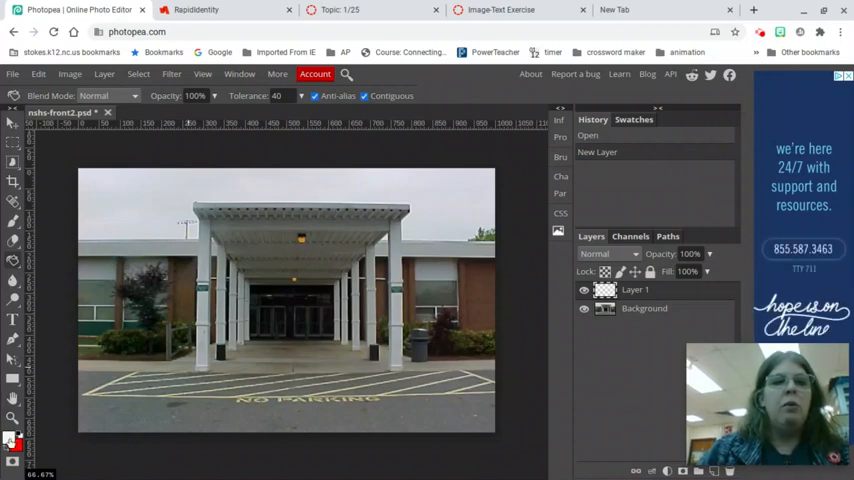
click(15, 440)
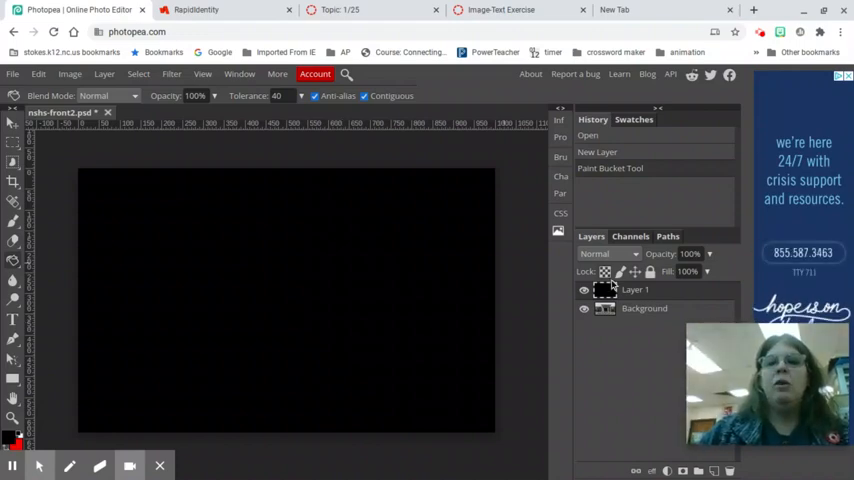
click(583, 289)
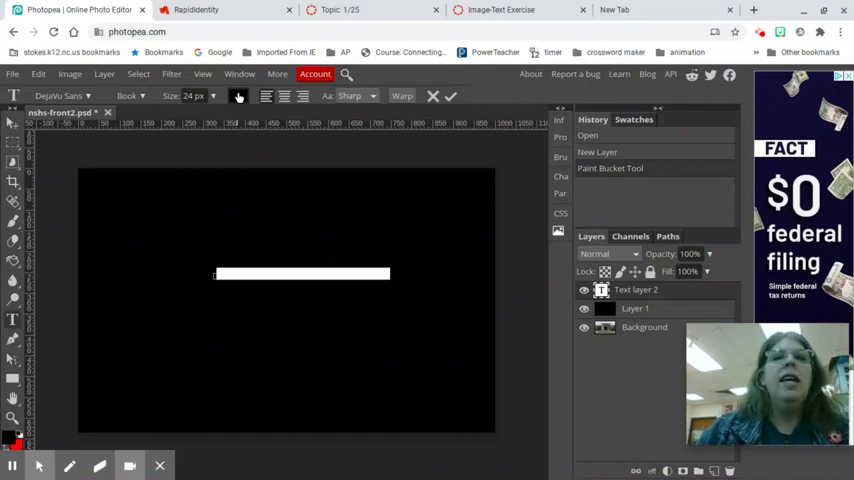
Set the text colour to white.
click(13, 438)
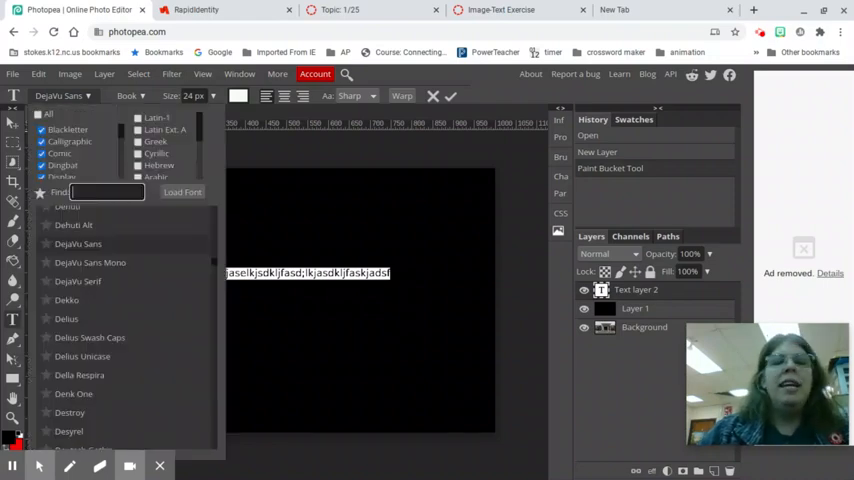
mouse_move(98, 309)
text(NSHS)
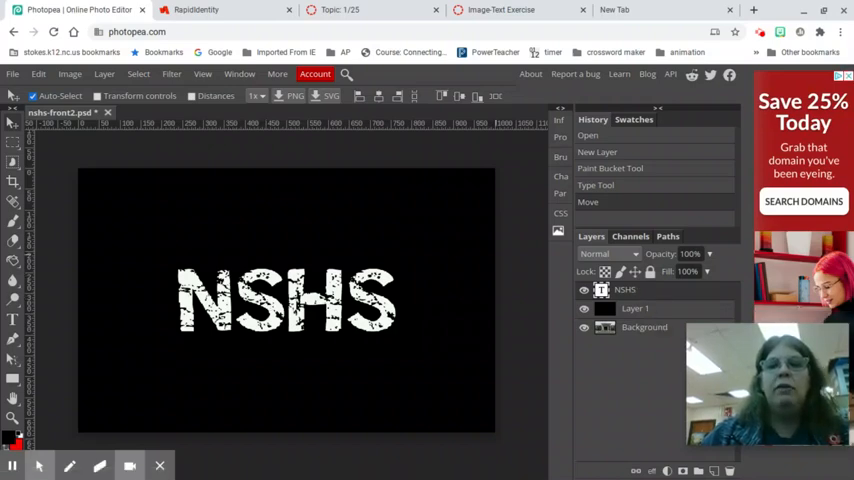
Rasterize the NSHS text layer from its Layers panel context menu.
right_click(624, 289)
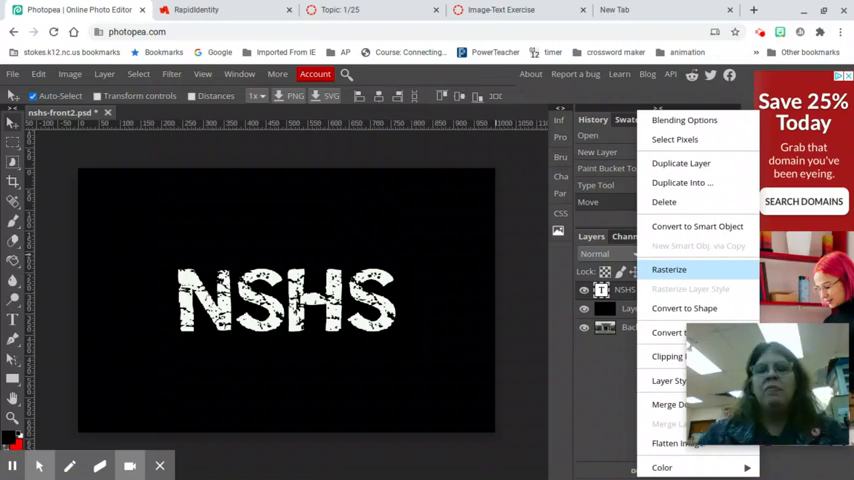
click(669, 269)
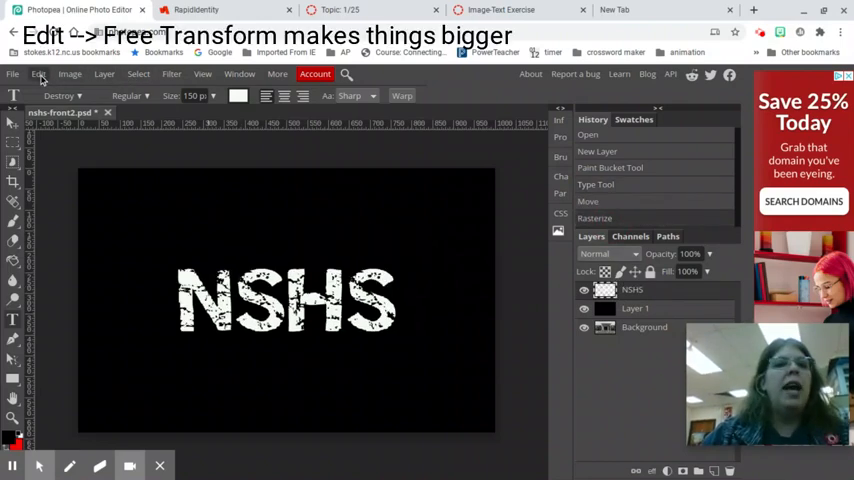
Free Transform the NSHS letters, stretching them across the black background.
click(38, 74)
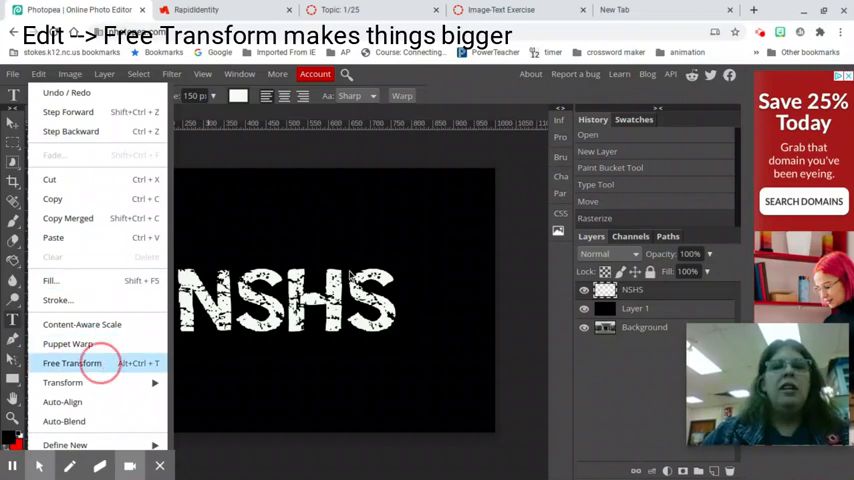
click(72, 363)
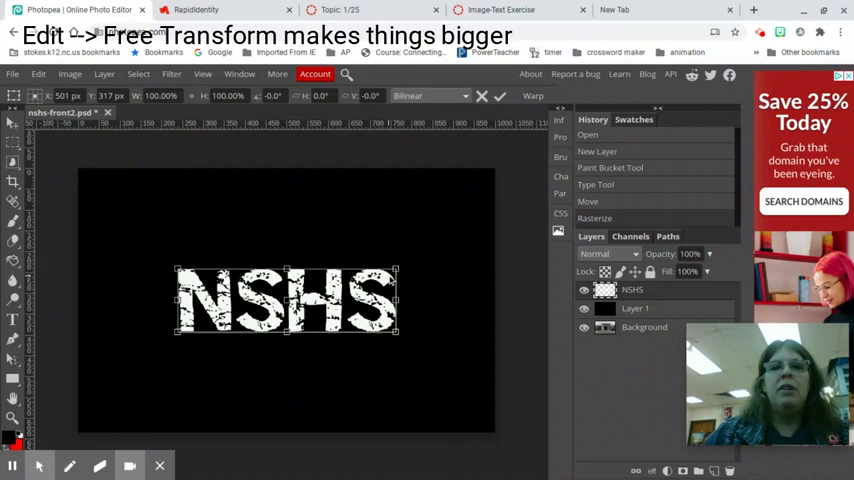
drag(398, 270, 465, 190)
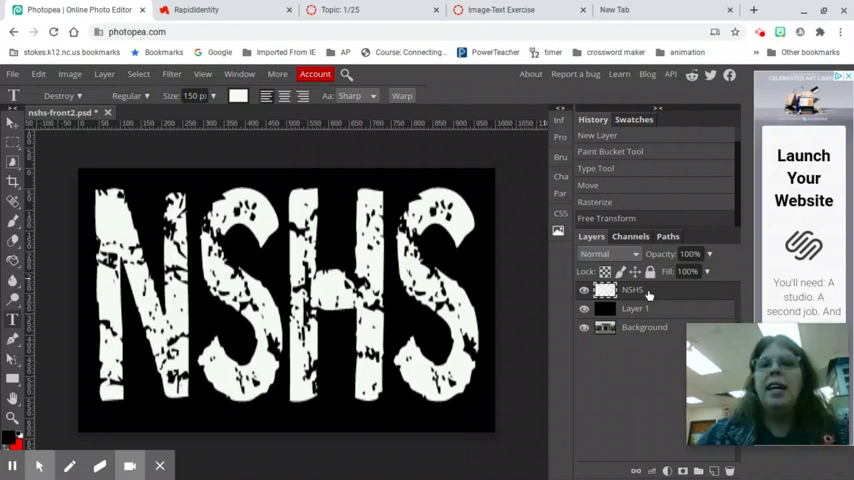
Merge the NSHS letters into the black layer, try the photo at ~72% opacity, then restore full opacity.
right_click(632, 290)
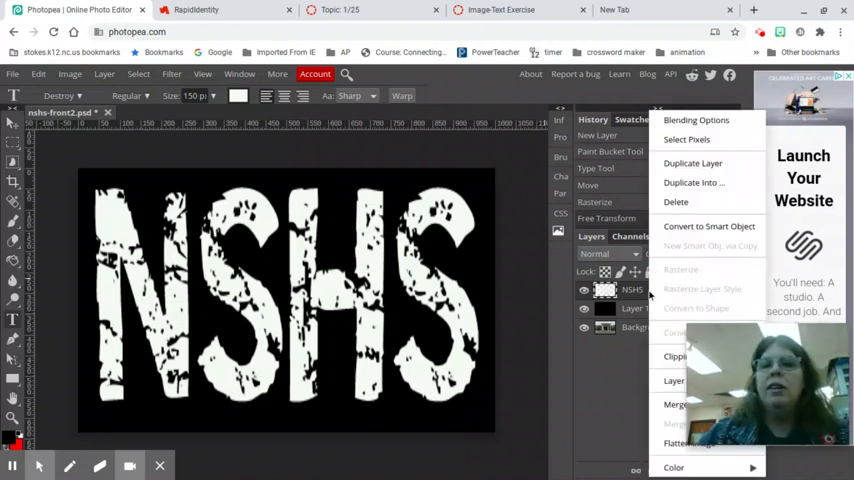
mouse_move(675, 404)
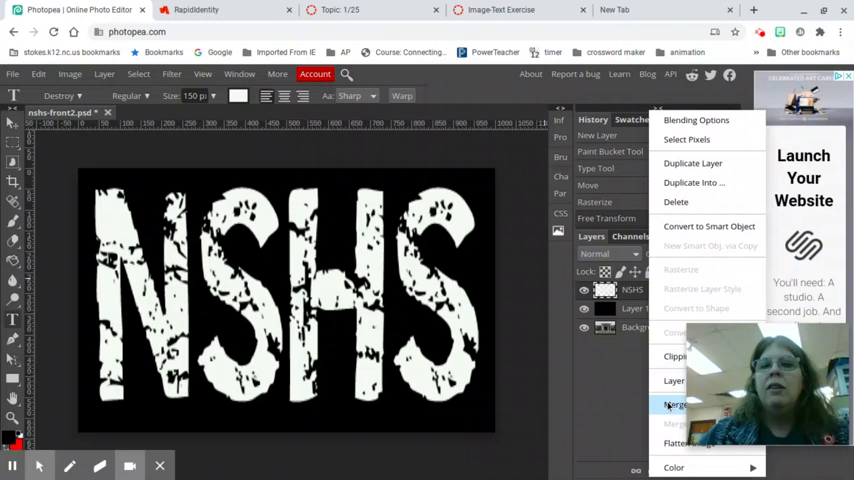
click(675, 404)
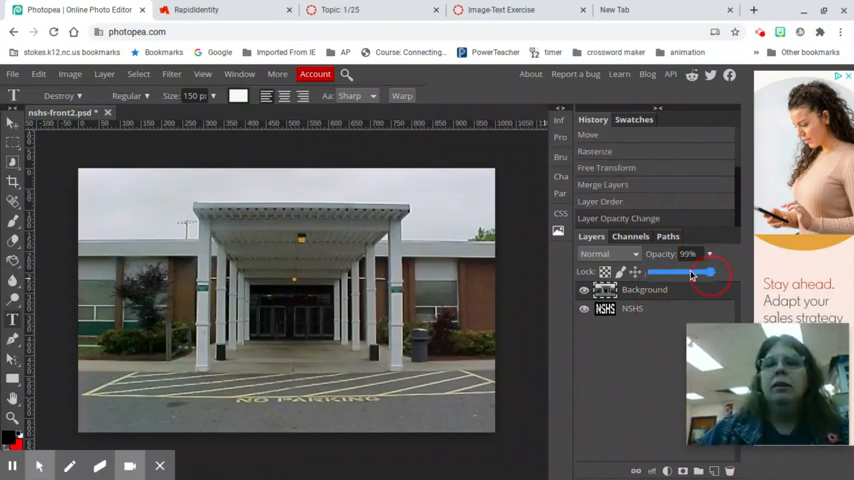
drag(710, 271, 697, 271)
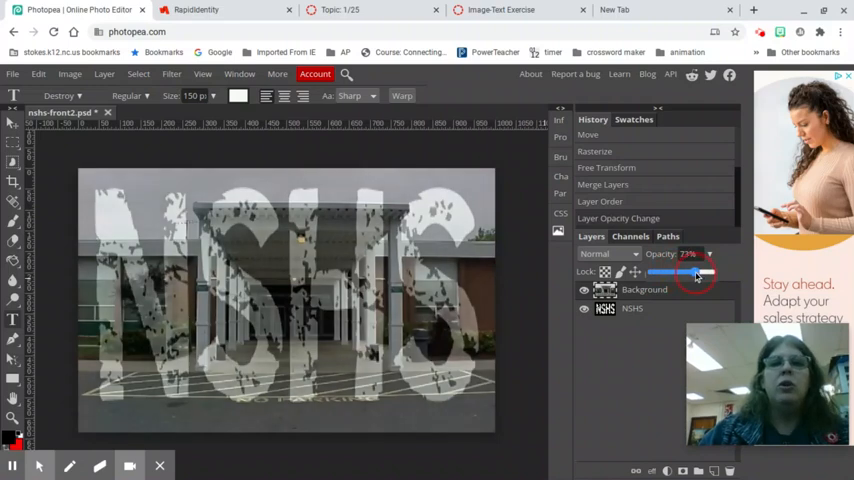
drag(698, 272, 690, 272)
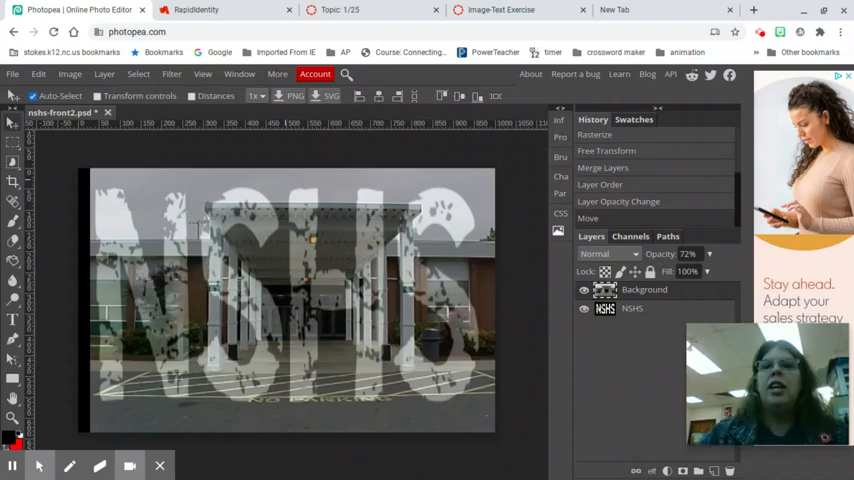
click(709, 253)
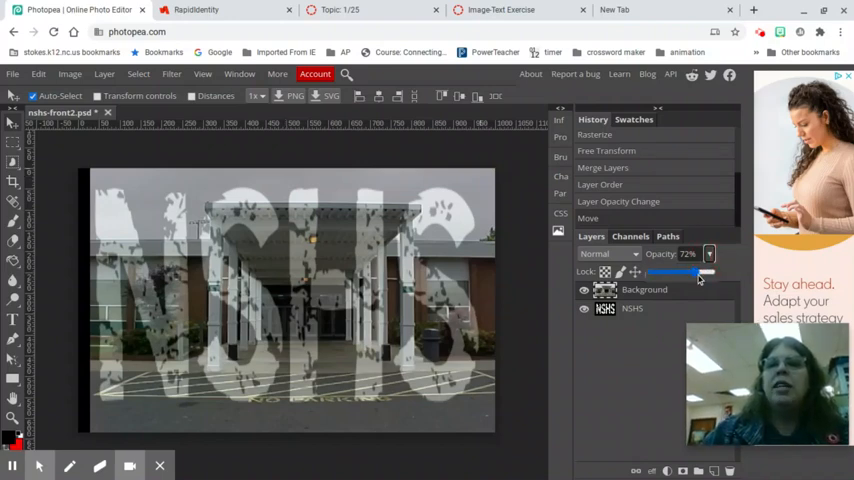
drag(672, 272, 708, 272)
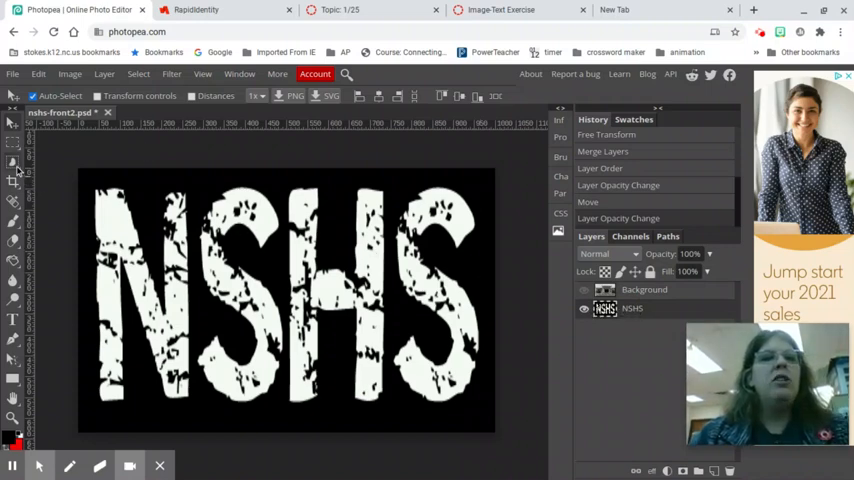
mouse_move(14, 162)
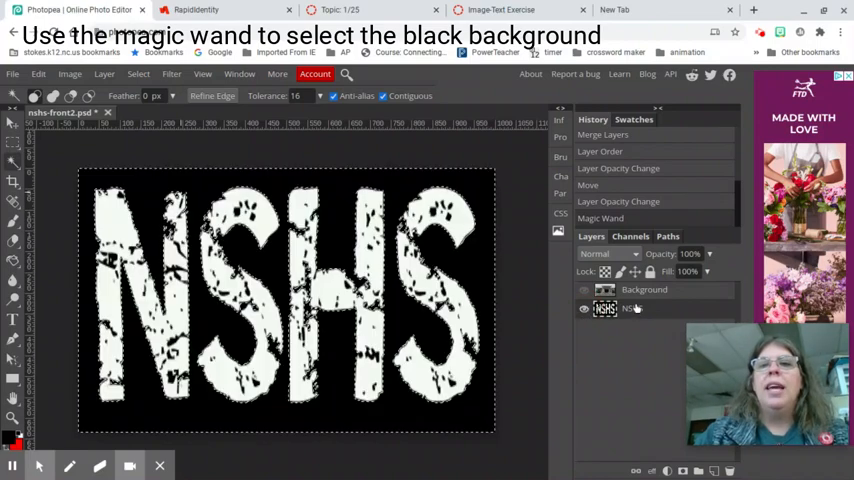
Rename the school photo layer to 'school pic'.
double_click(644, 289)
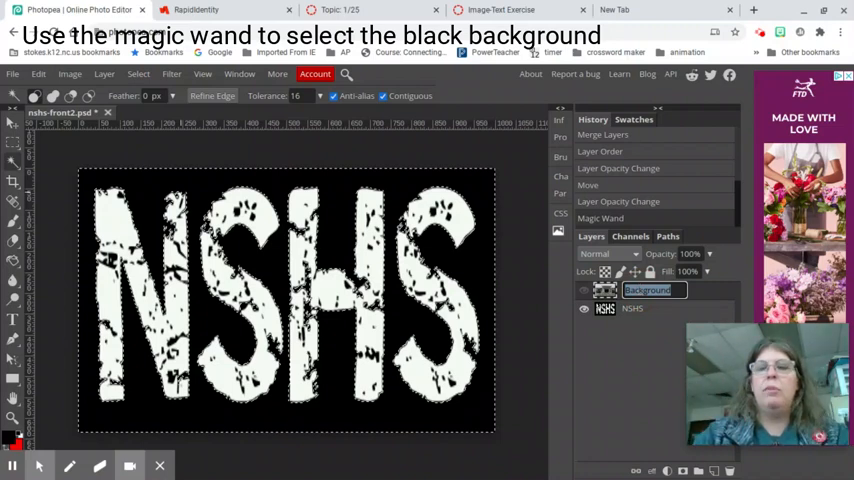
text(school pic)
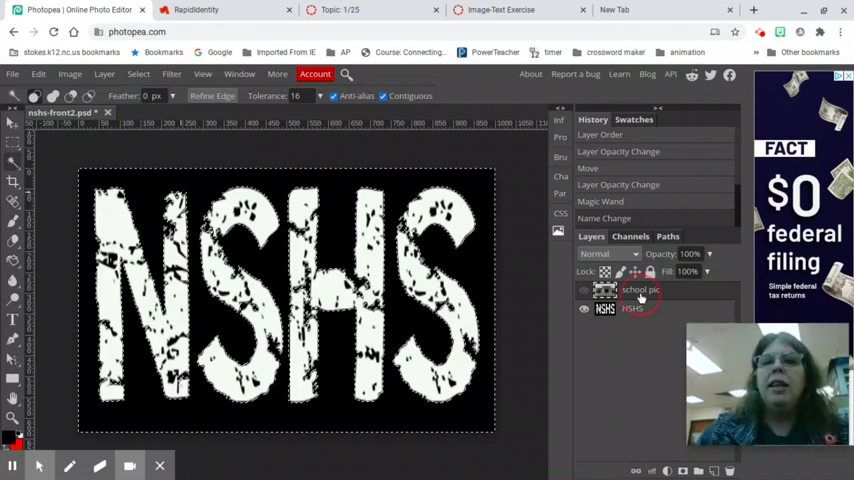
Select the school pic layer and size the eraser brush to about 846 px.
click(584, 290)
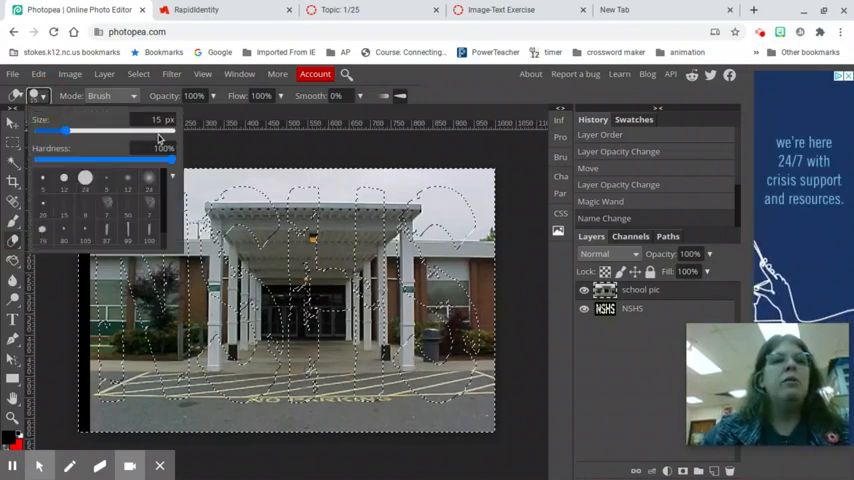
drag(66, 131, 170, 131)
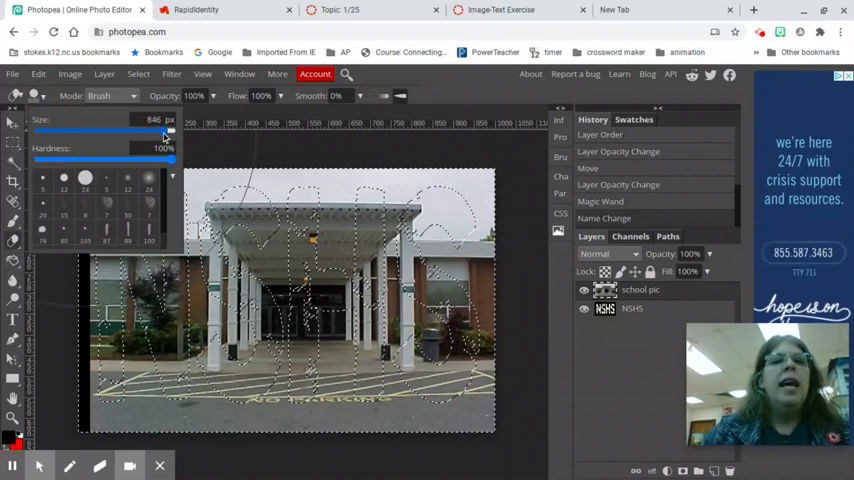
drag(170, 132, 128, 132)
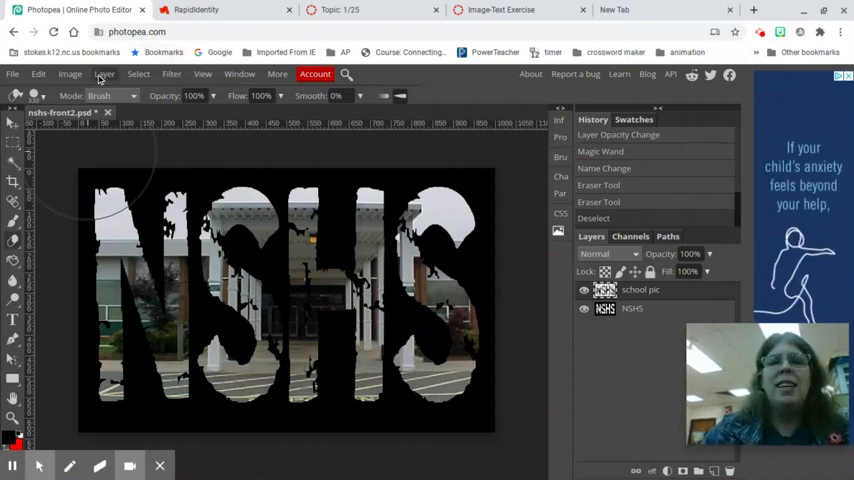
Open the Layer menu to reach the layer style effects.
click(104, 74)
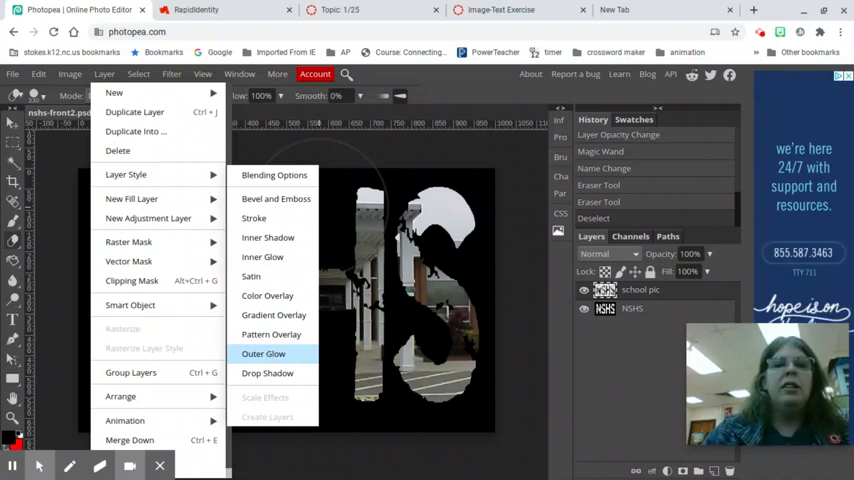
Add an Outer Glow to the photo layer and set its colour to bright neon green.
click(263, 353)
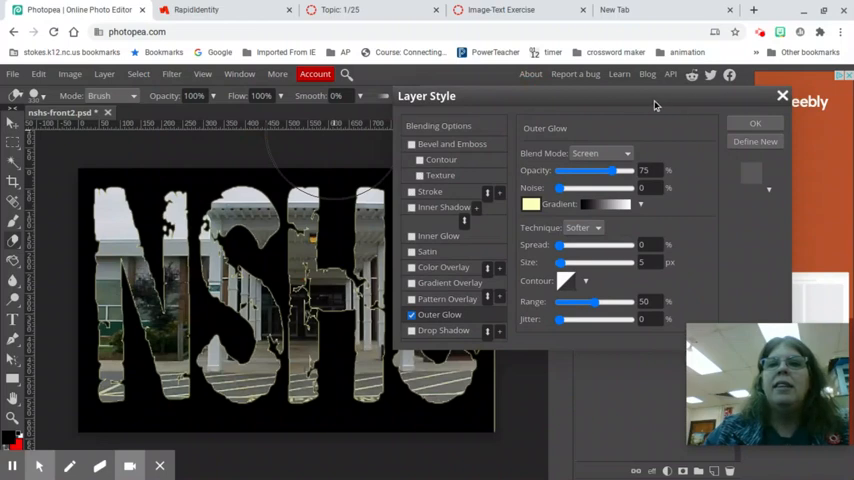
mouse_move(530, 100)
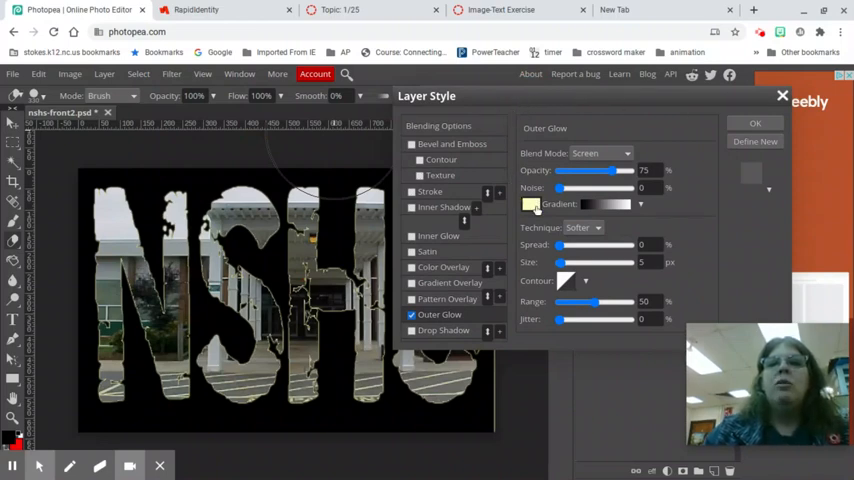
click(531, 204)
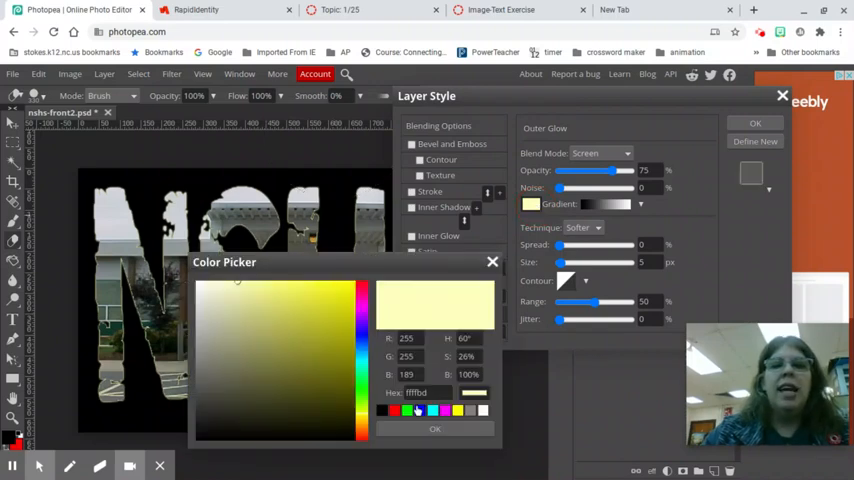
click(406, 410)
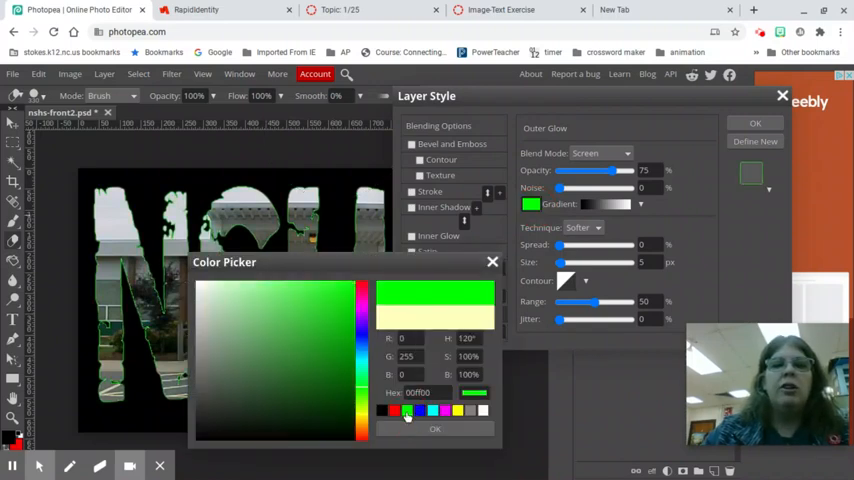
click(345, 324)
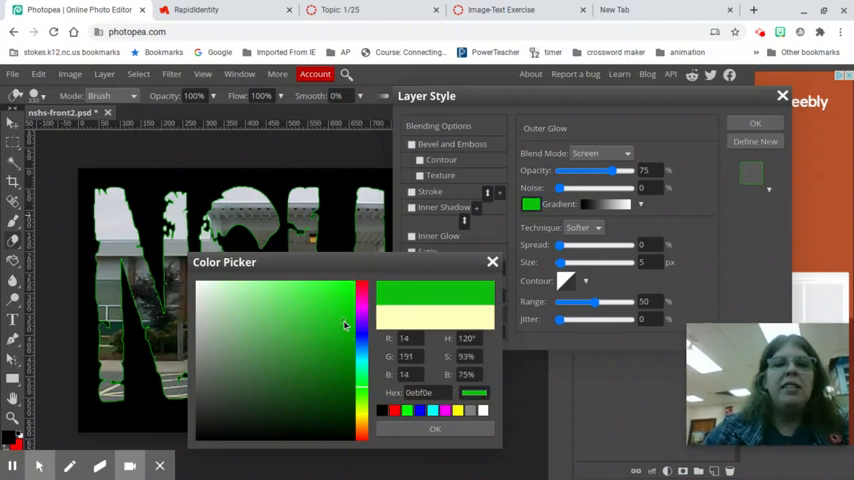
drag(345, 325, 342, 402)
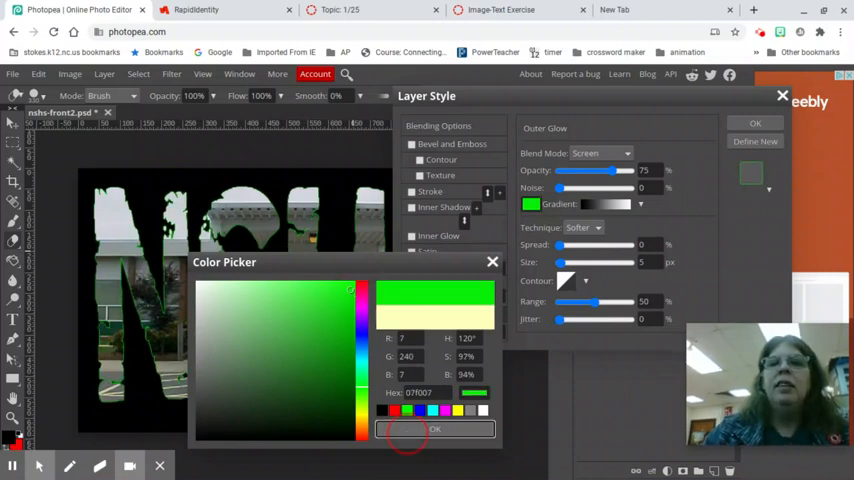
click(434, 428)
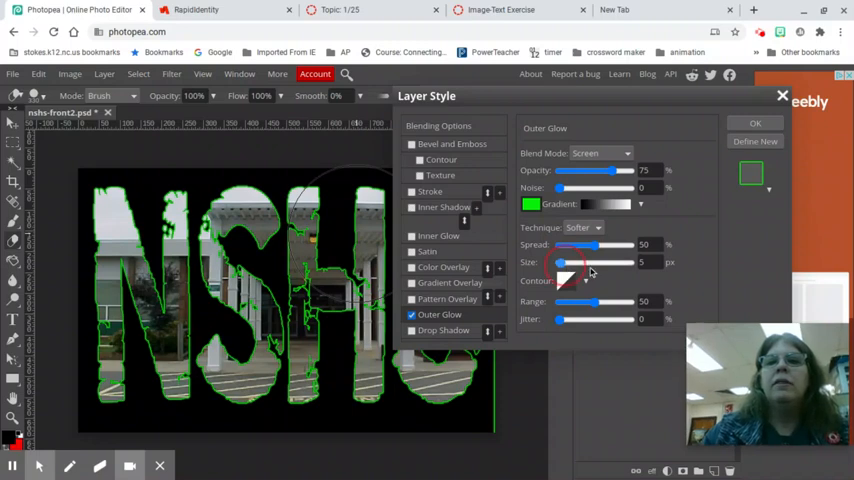
Enlarge the outer glow, set its noise to 30%, and apply the layer style.
drag(565, 262, 590, 262)
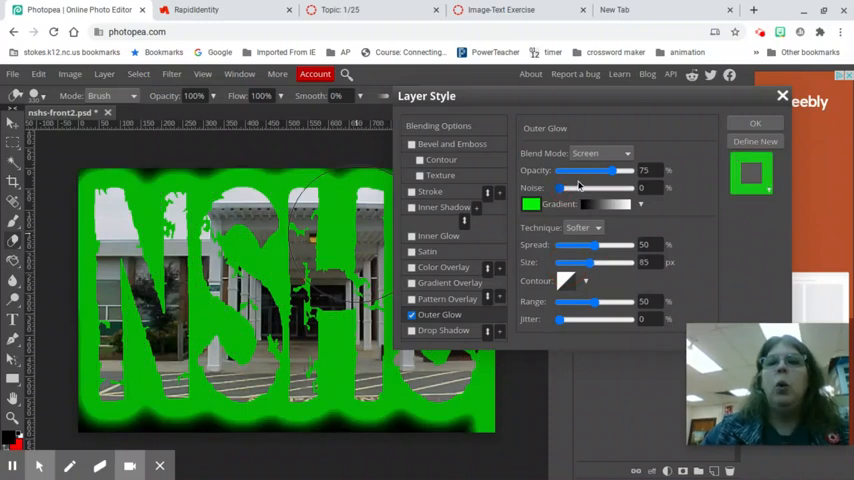
drag(559, 188, 580, 188)
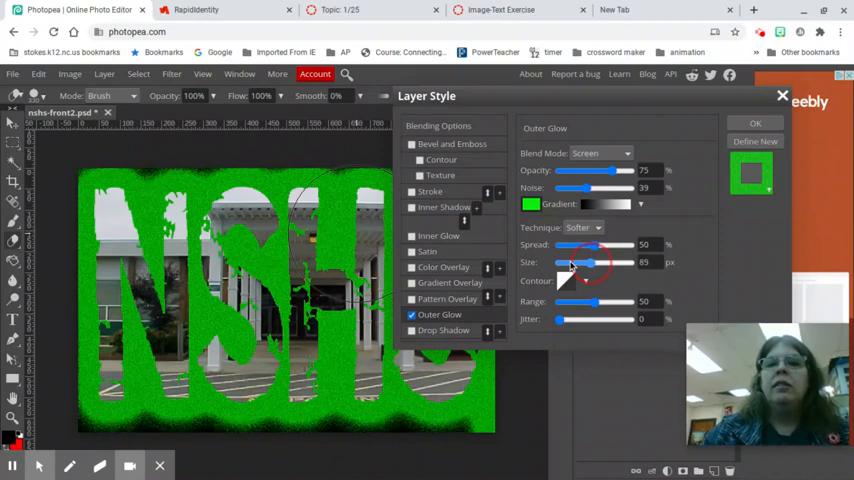
drag(600, 263, 565, 263)
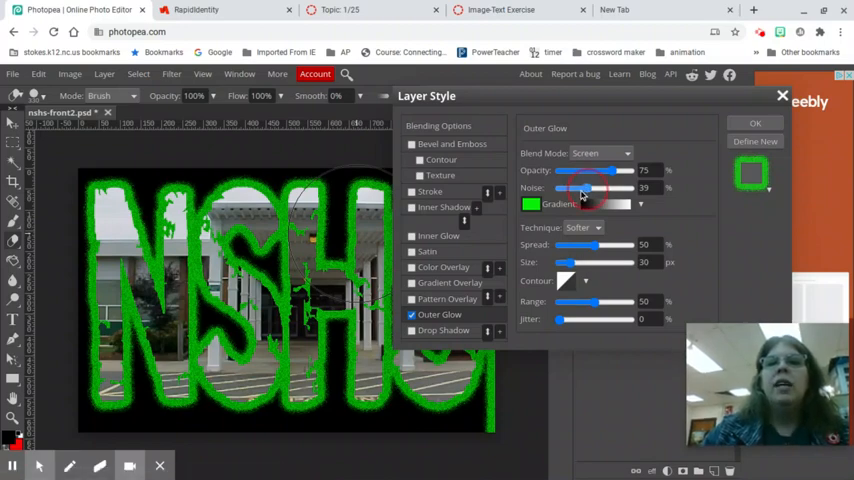
drag(585, 188, 575, 188)
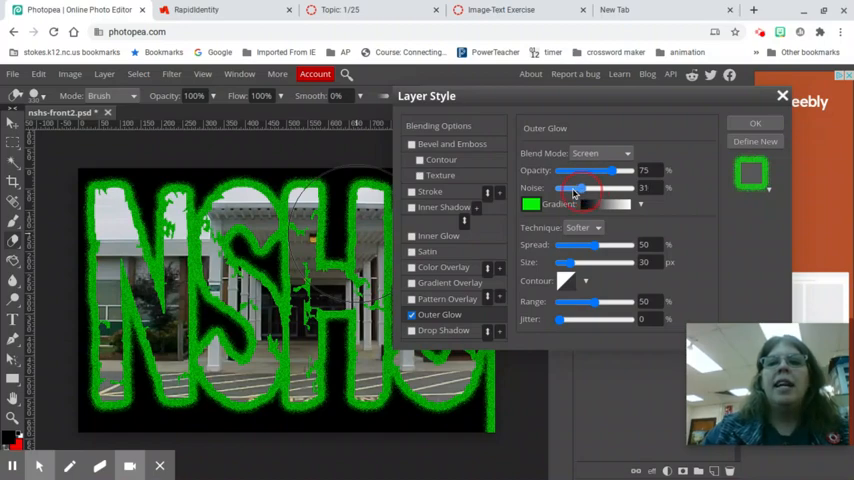
drag(575, 188, 570, 188)
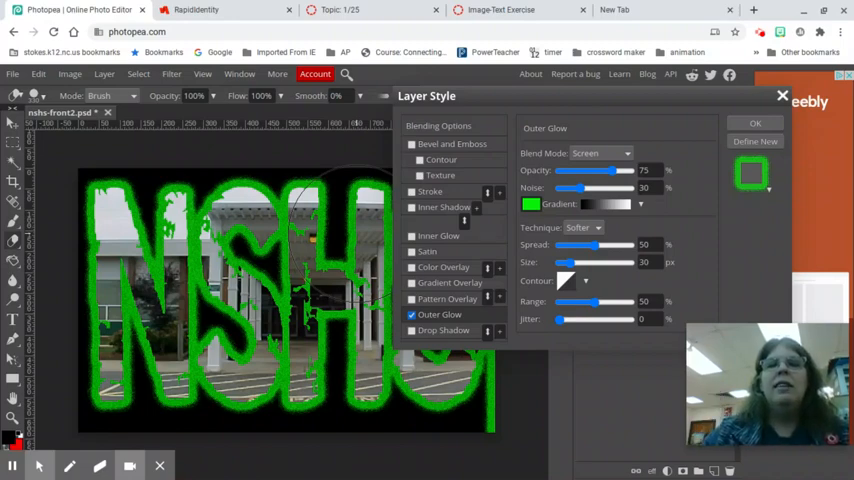
click(755, 123)
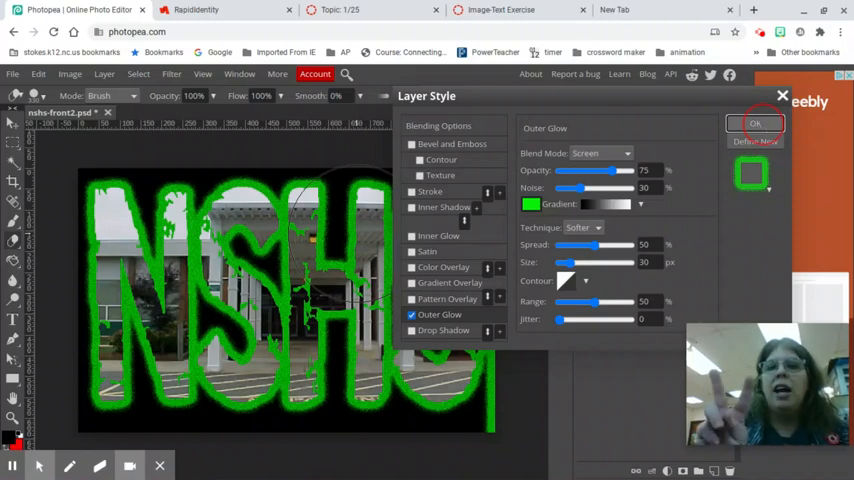
click(756, 123)
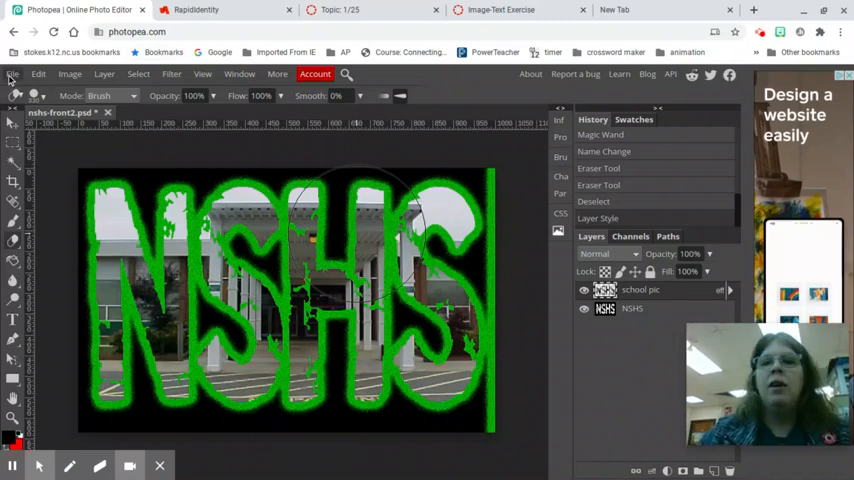
Save the project as a PSD under the new name IBT-Exercise.
click(13, 73)
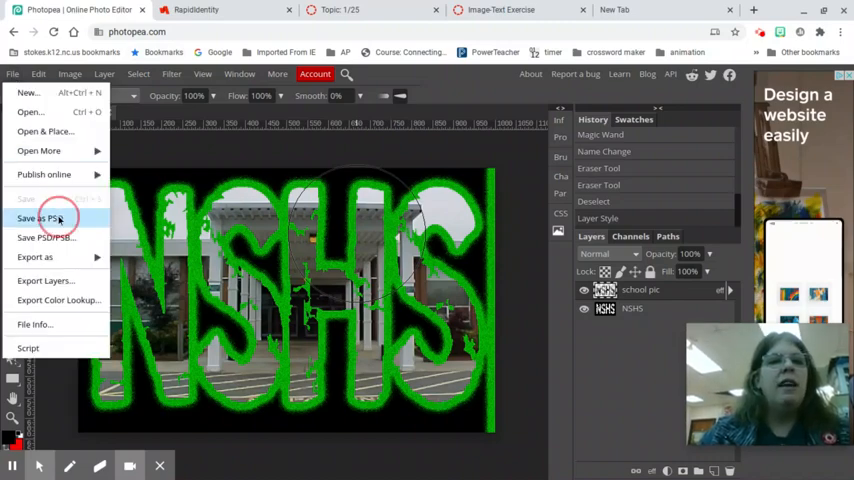
click(41, 218)
text(Image-B)
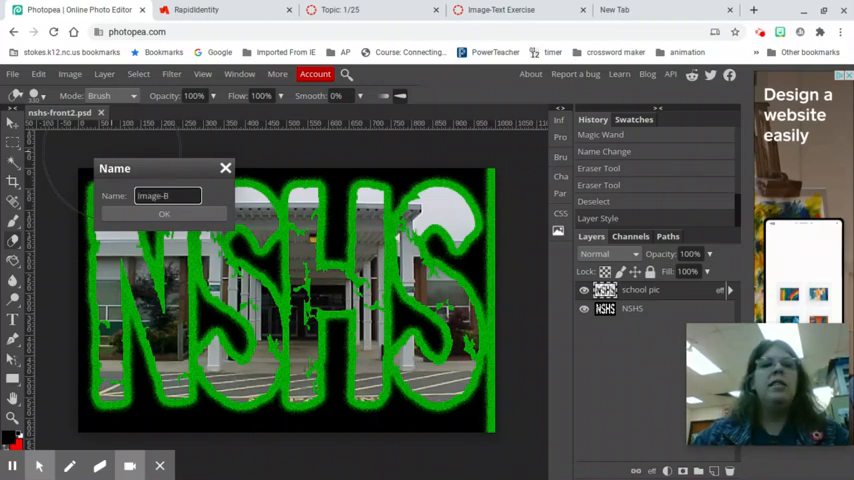
text(ehnind)
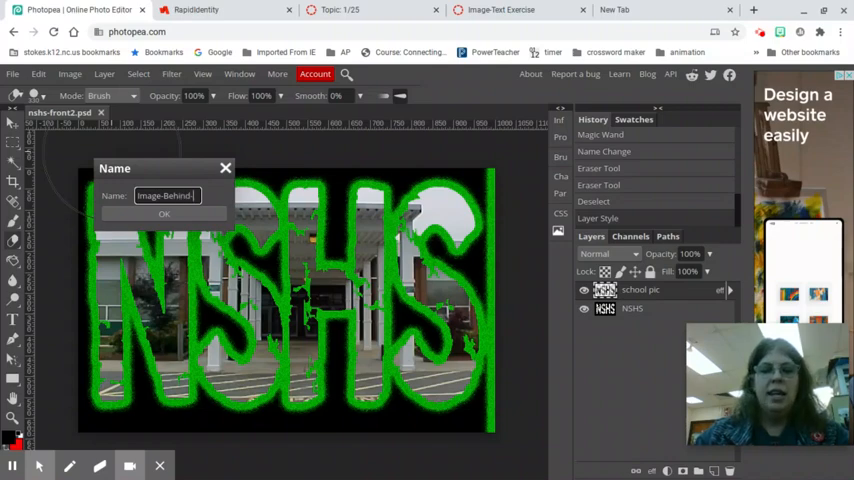
text(Text-Exer)
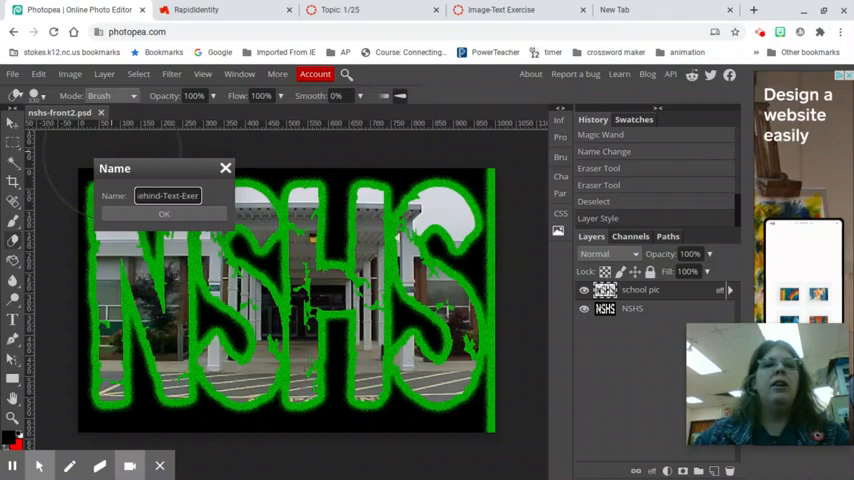
text(Ima)
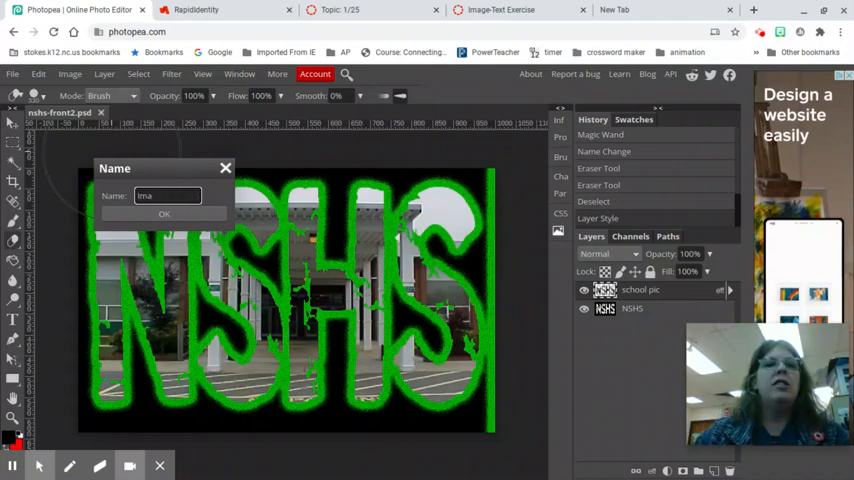
text(IBT-Exercise)
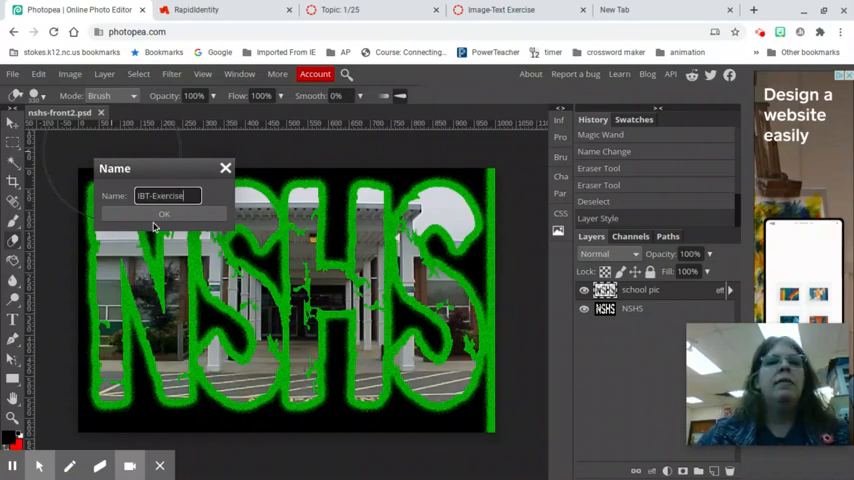
click(164, 214)
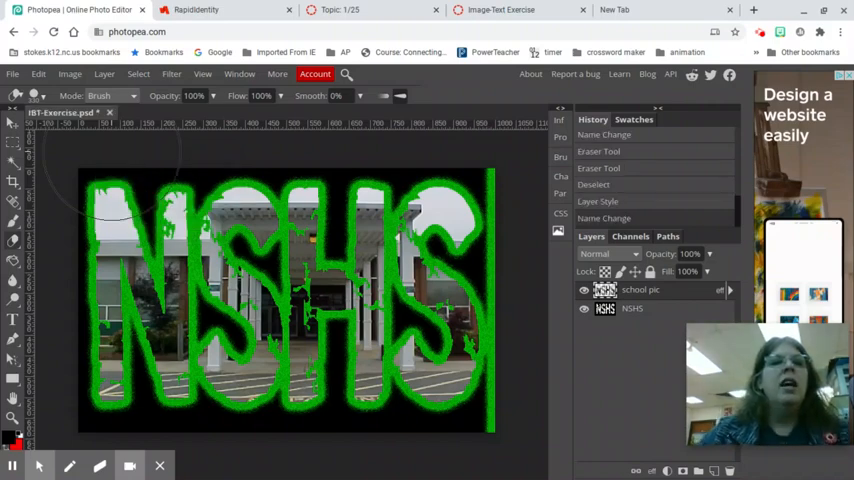
click(13, 73)
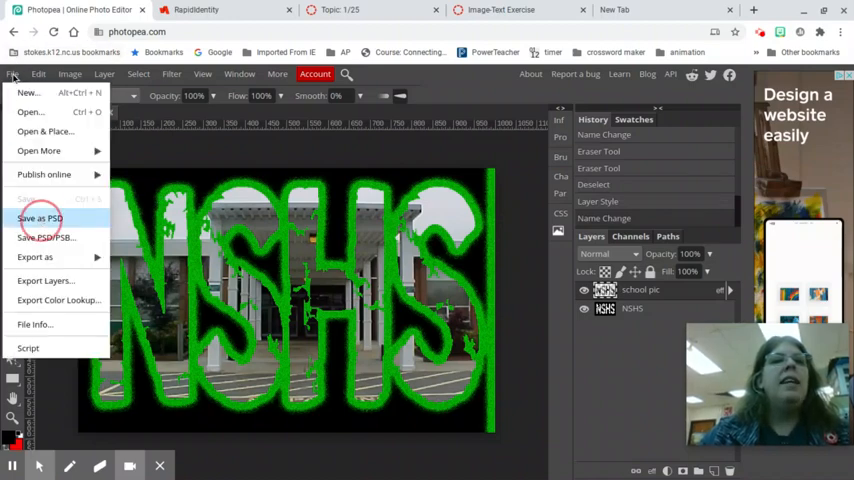
Download IBT-Exercise as a PSD, export a 100%-quality JPG, and return to the assignment page.
click(40, 218)
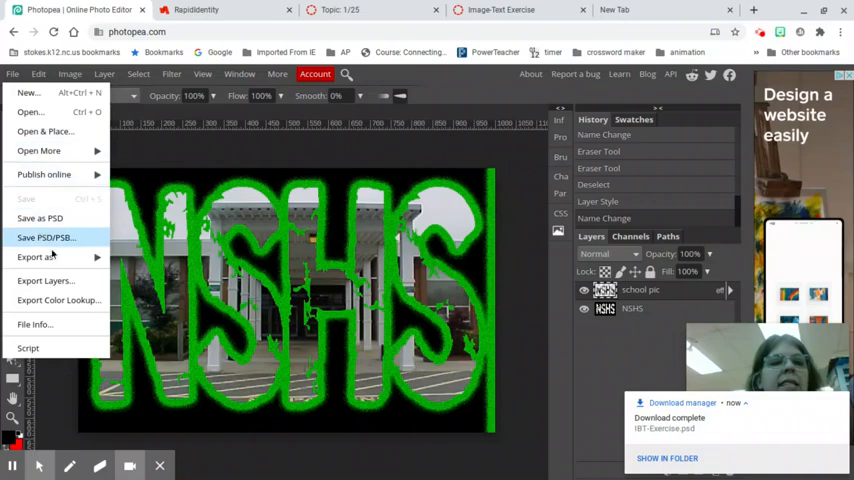
click(35, 257)
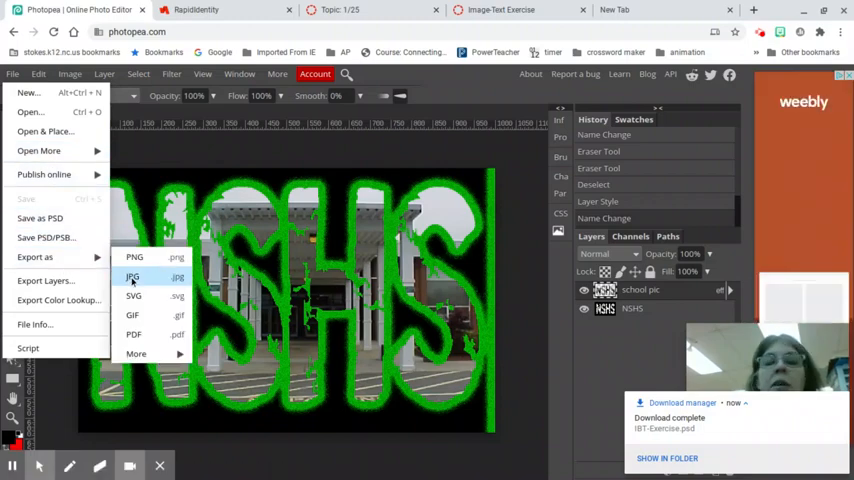
click(133, 277)
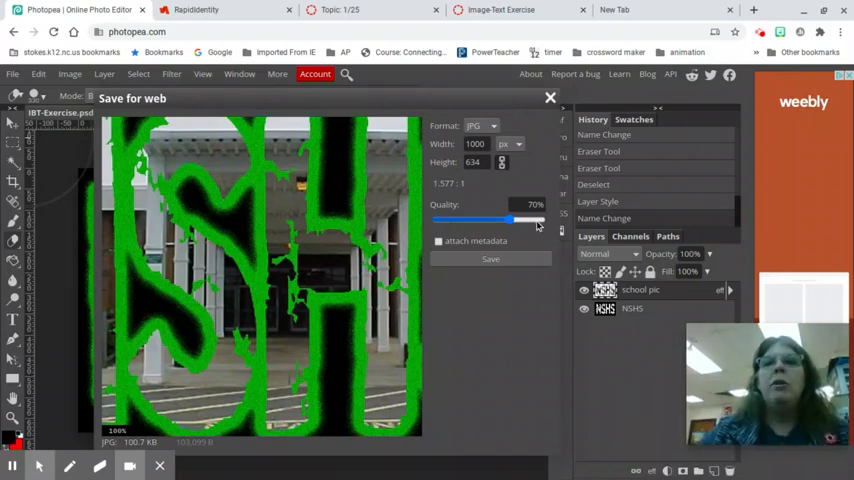
drag(513, 219, 545, 219)
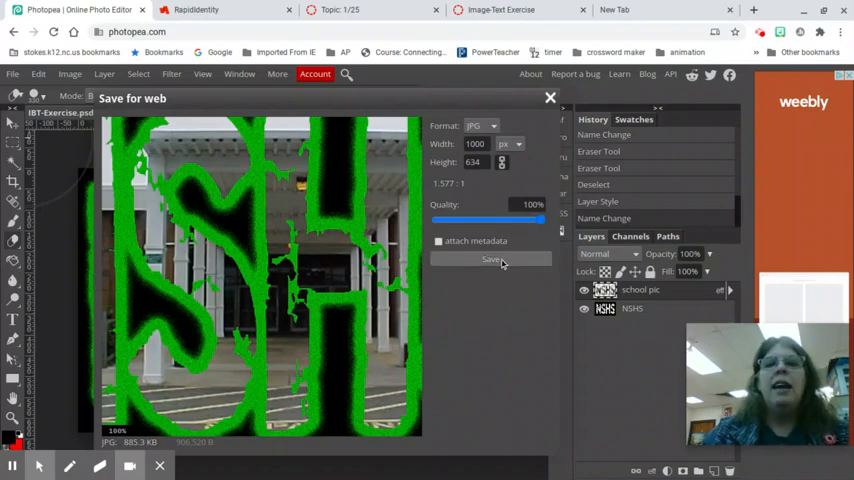
click(491, 260)
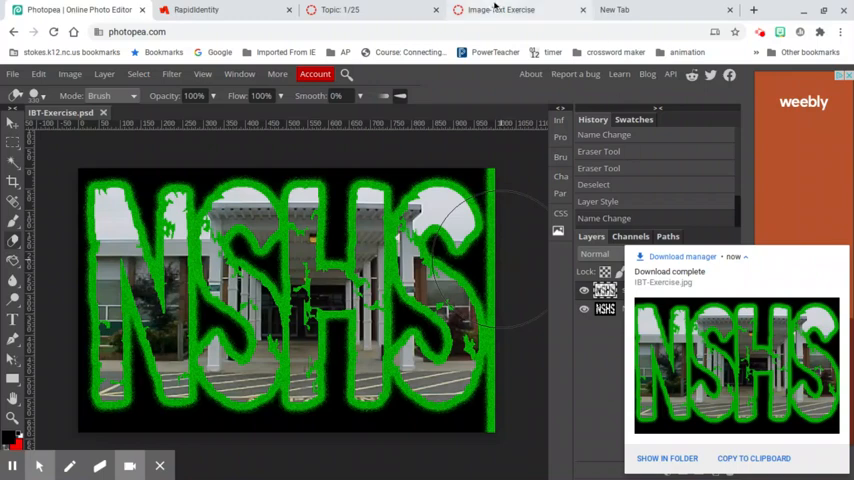
click(518, 9)
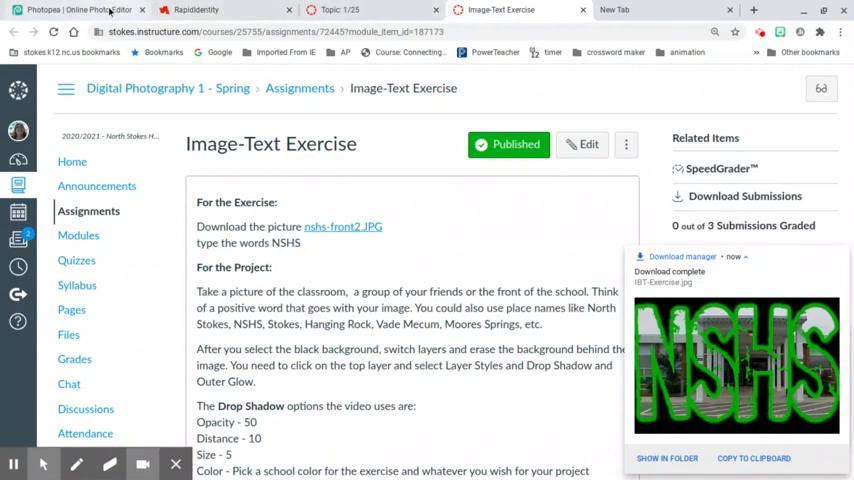
click(75, 10)
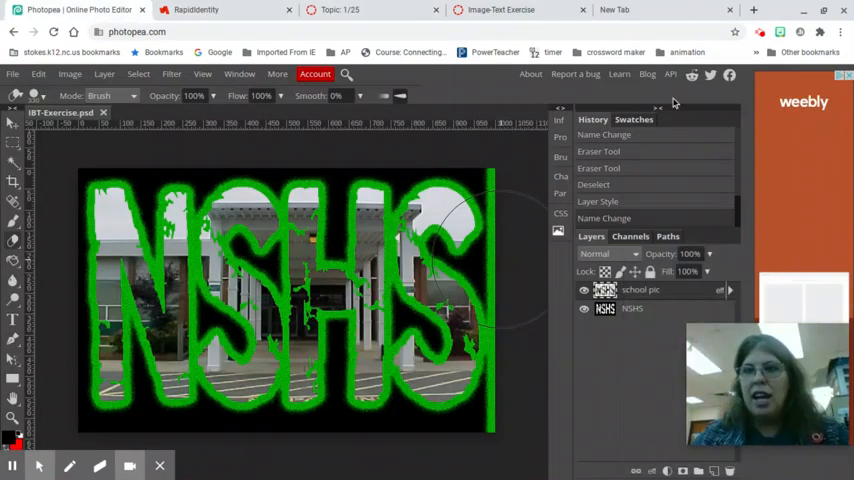